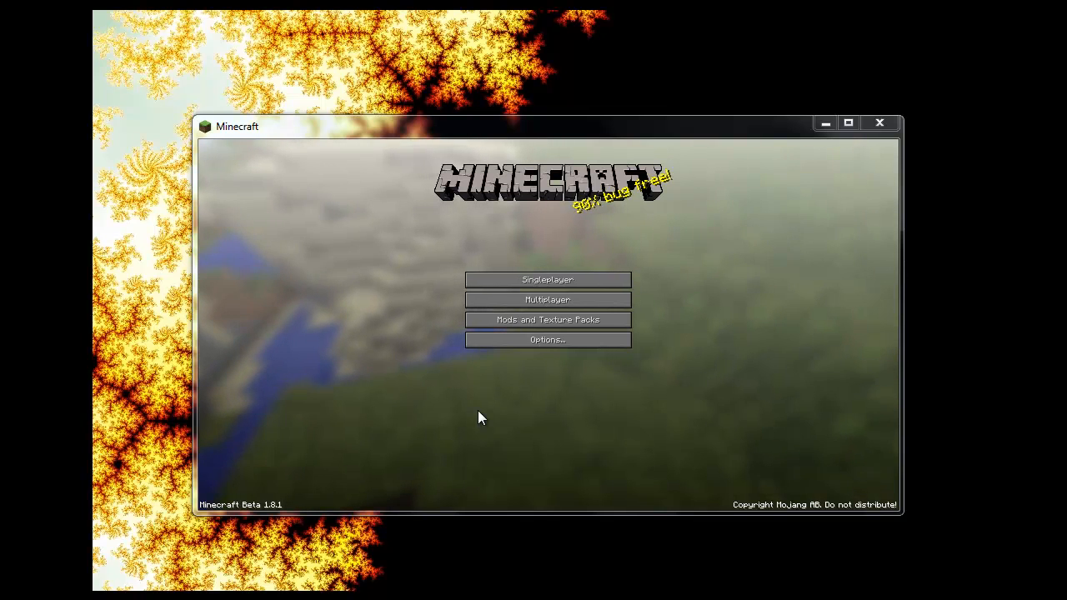
Review the installed texture packs under Mods and Texture Packs, then quit Minecraft.
click(547, 320)
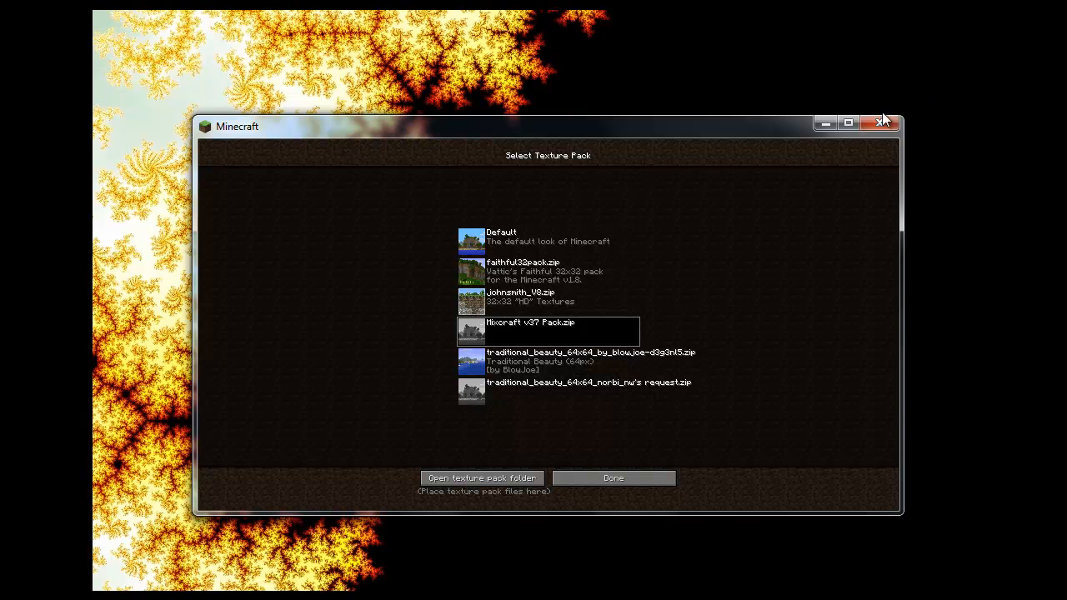
click(613, 478)
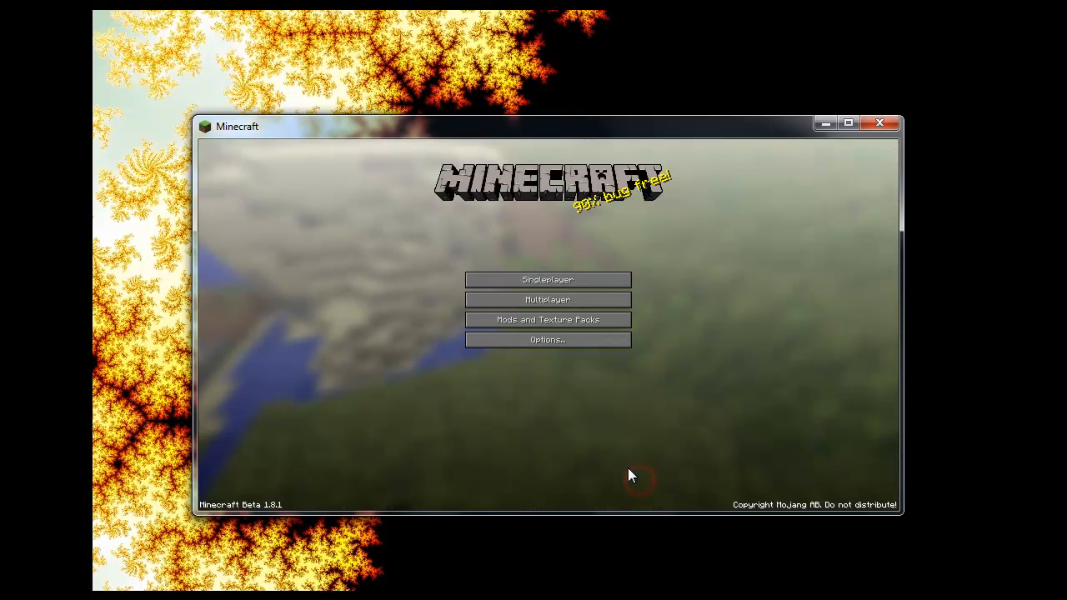
mouse_move(879, 123)
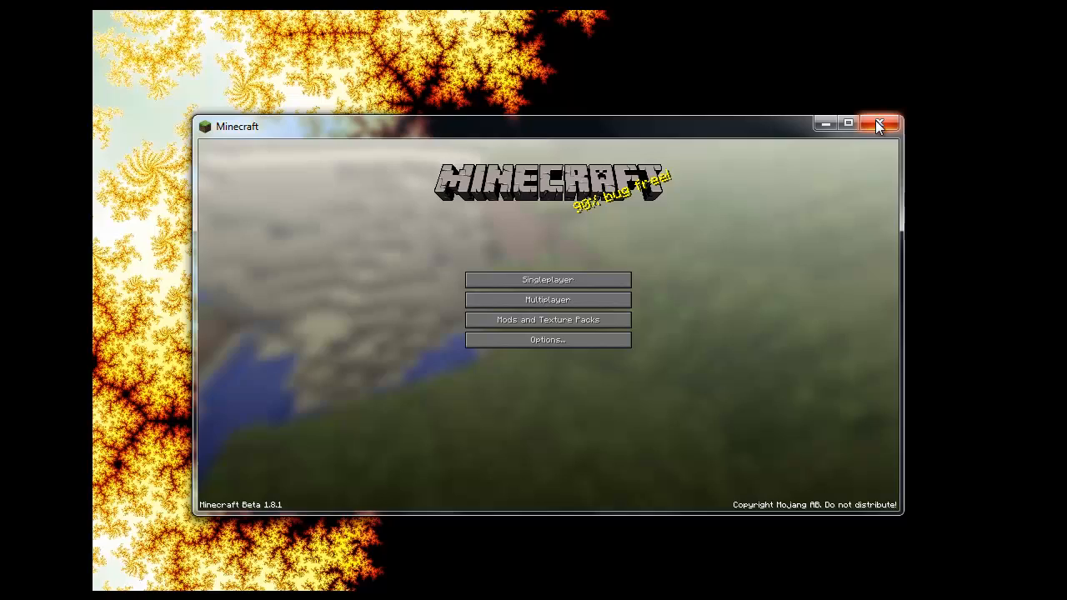
click(880, 123)
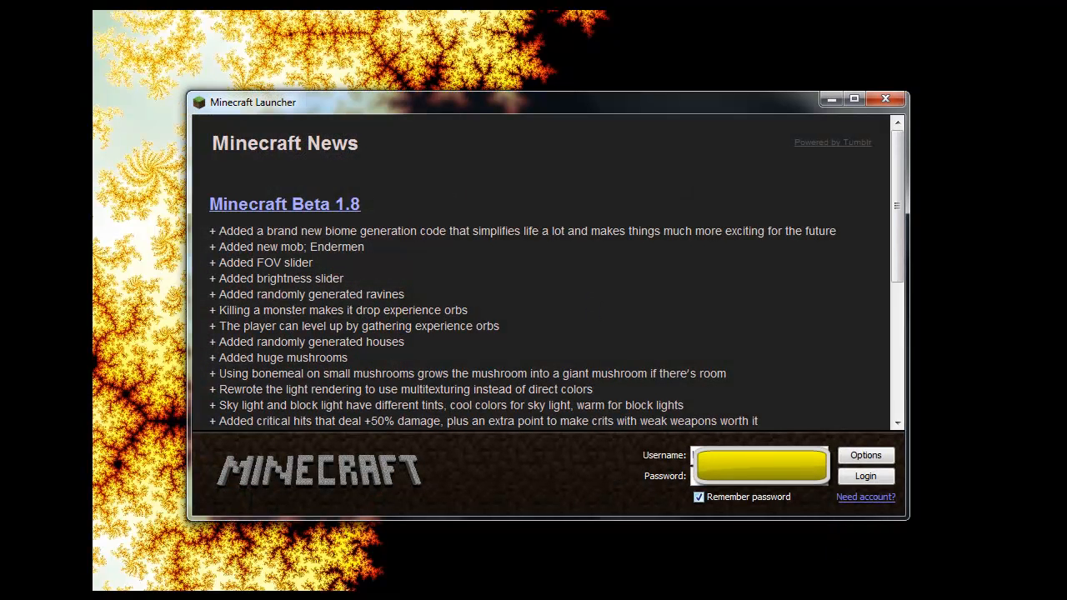
Turn on Force update in the launcher options and confirm.
click(866, 454)
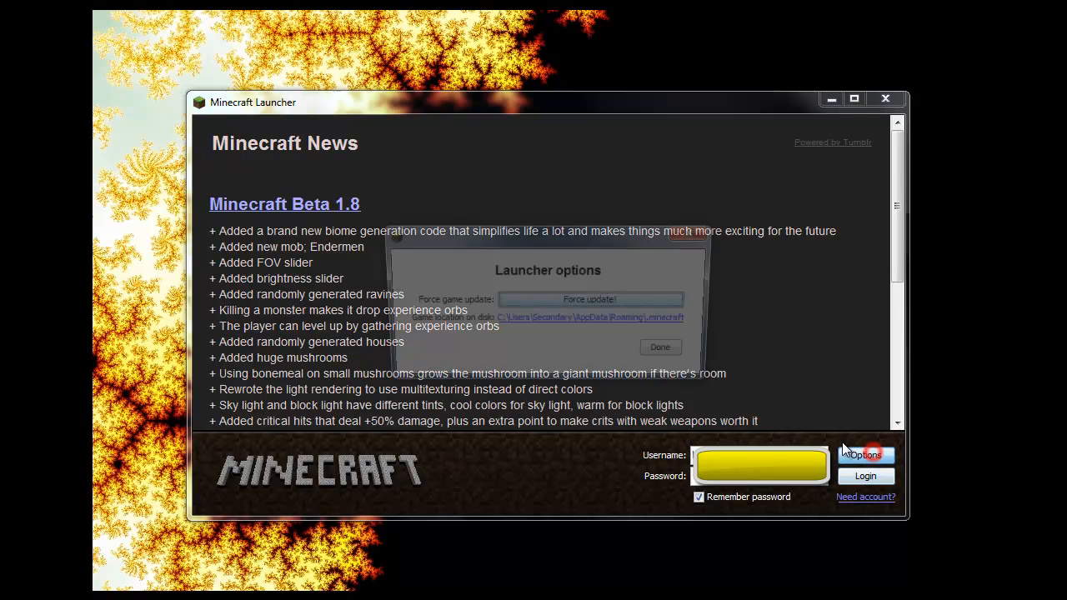
click(591, 298)
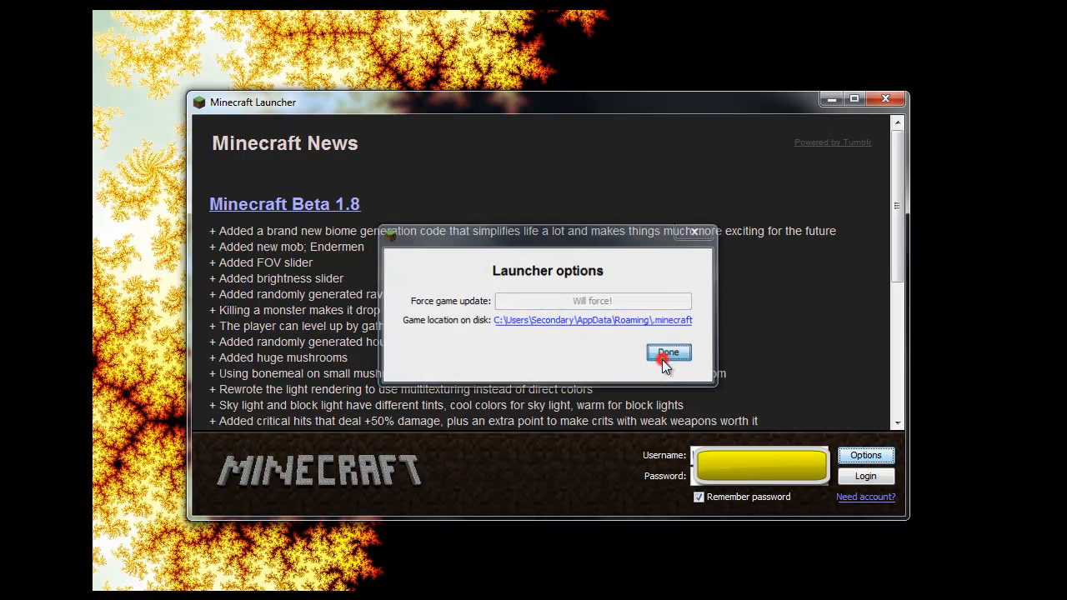
click(668, 352)
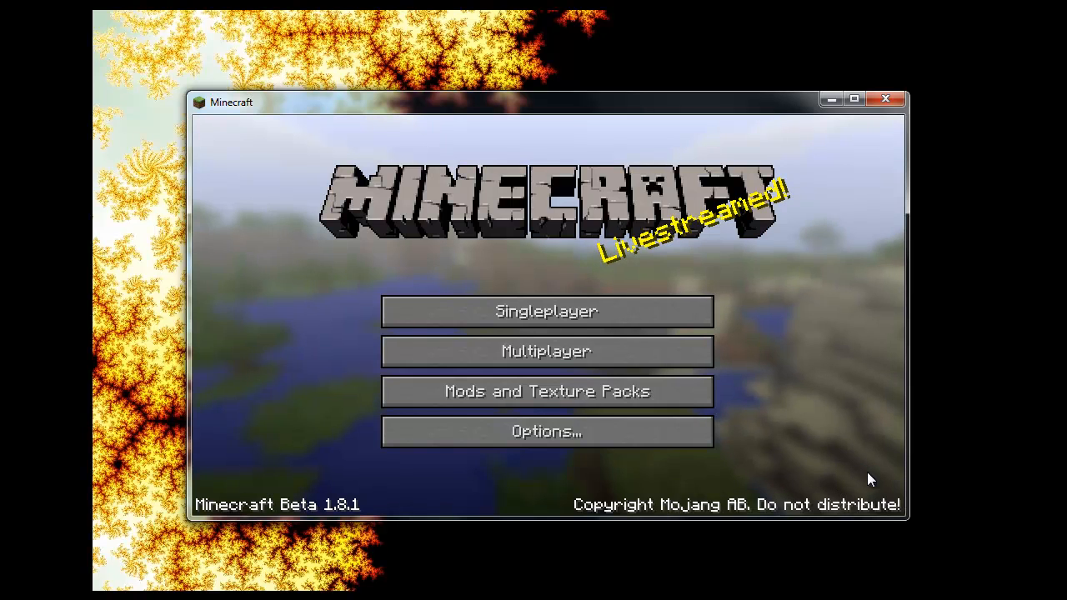
mouse_move(596, 365)
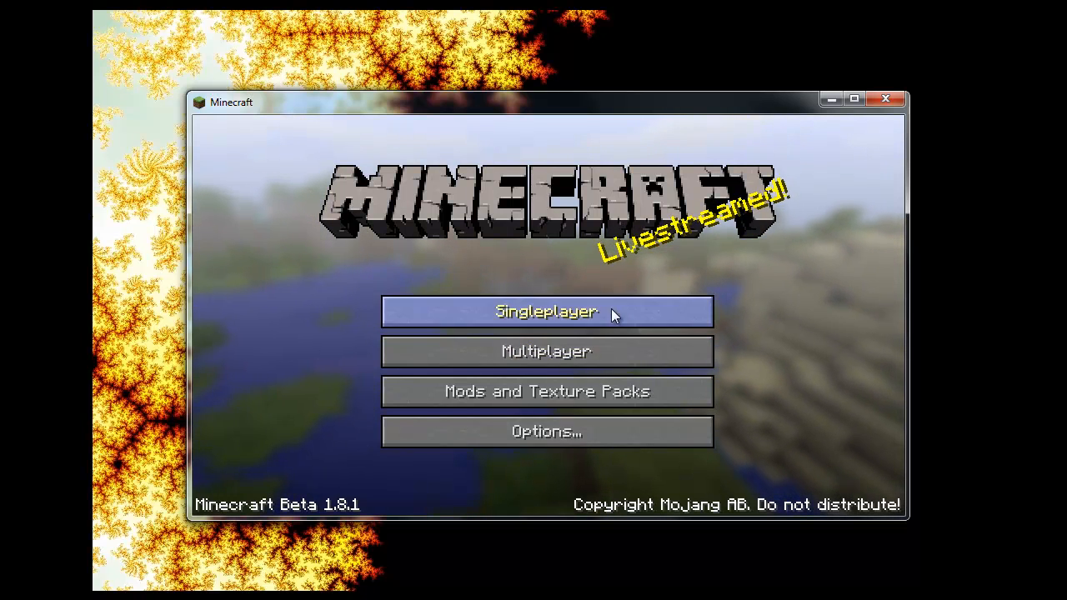
mouse_move(885, 100)
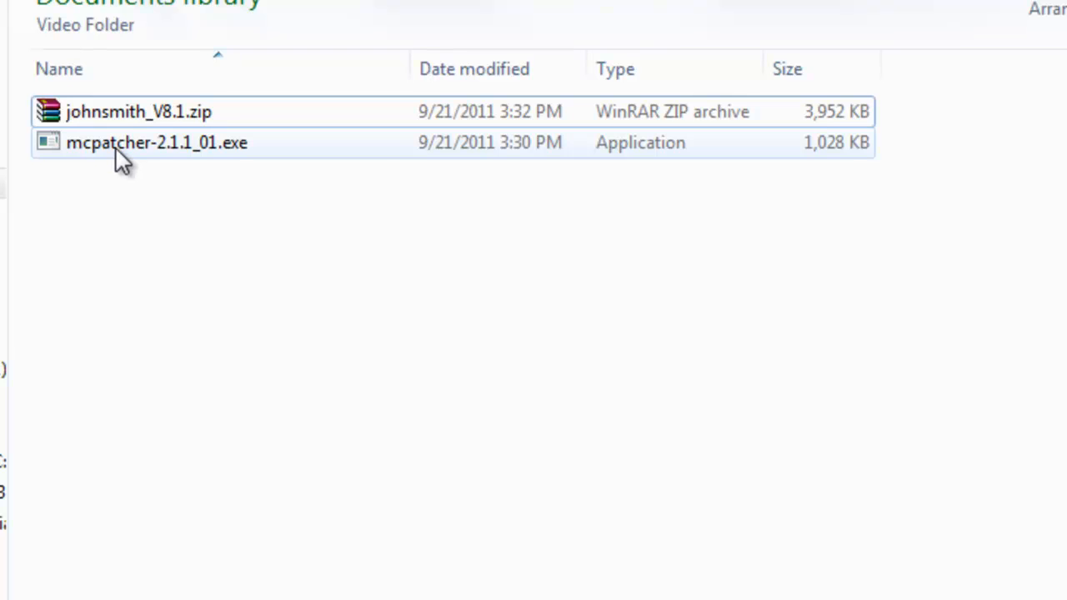
Run mcpatcher-2.1.1_01.exe, allowing it past the unverified publisher Security Warning.
double_click(157, 142)
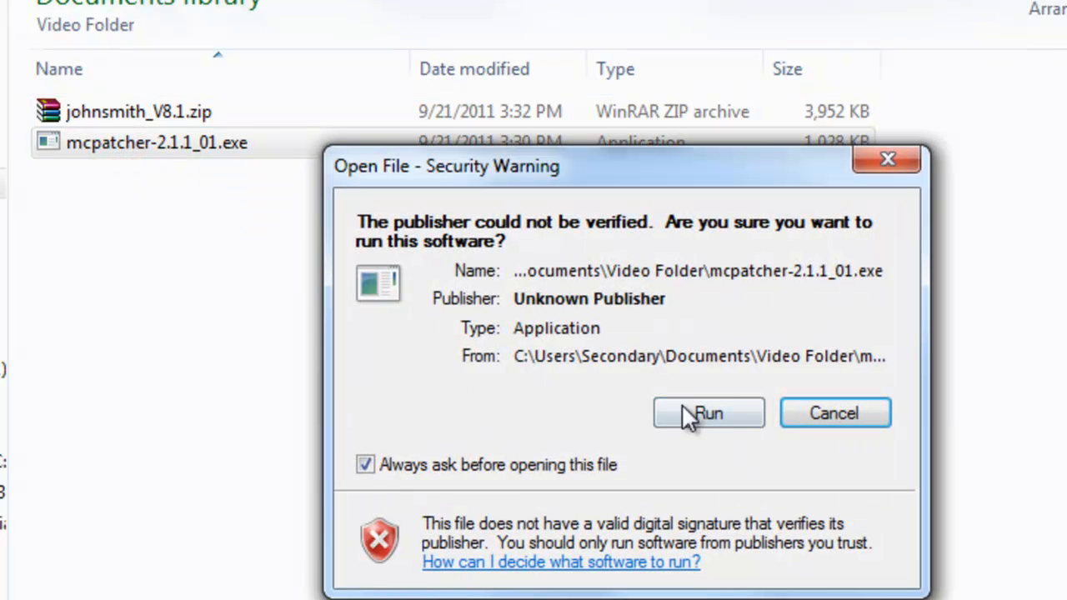
click(709, 413)
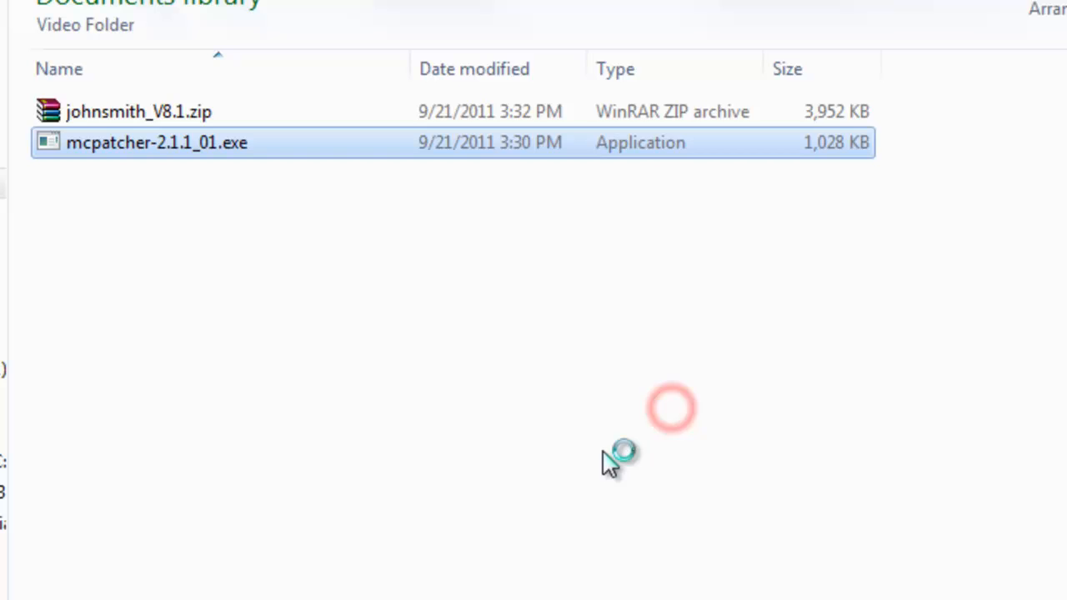
double_click(157, 142)
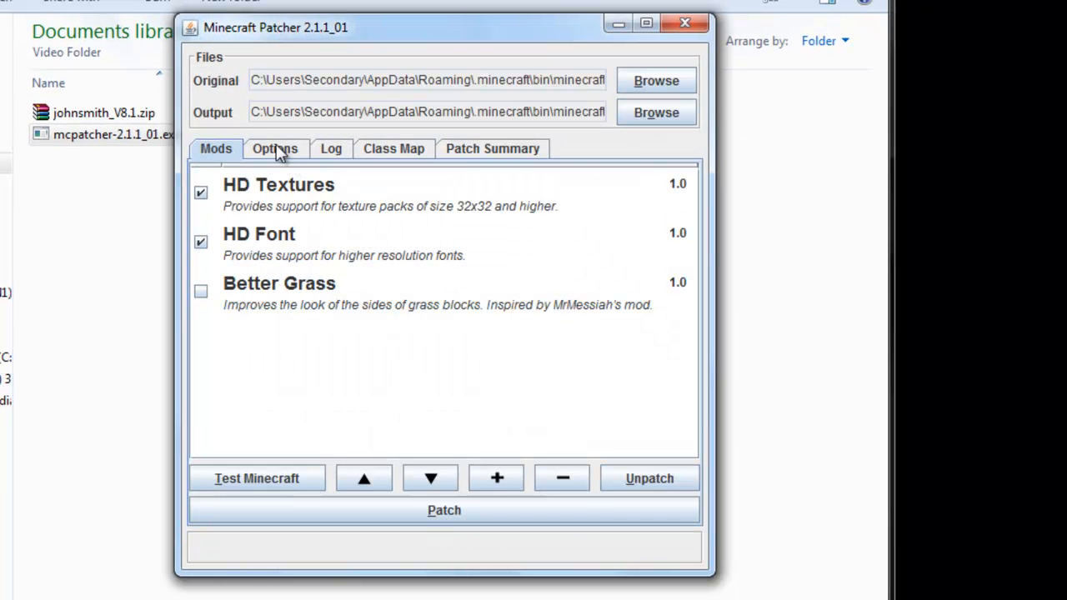
Check the HD options, patch Minecraft with HD Textures and HD Font, then close MCPatcher.
click(275, 148)
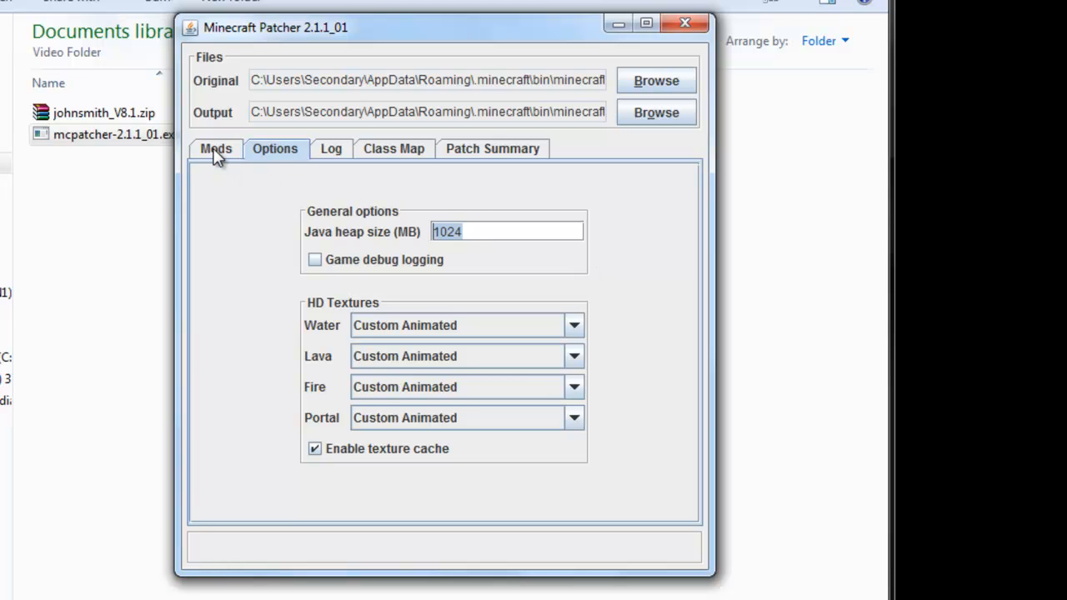
click(215, 148)
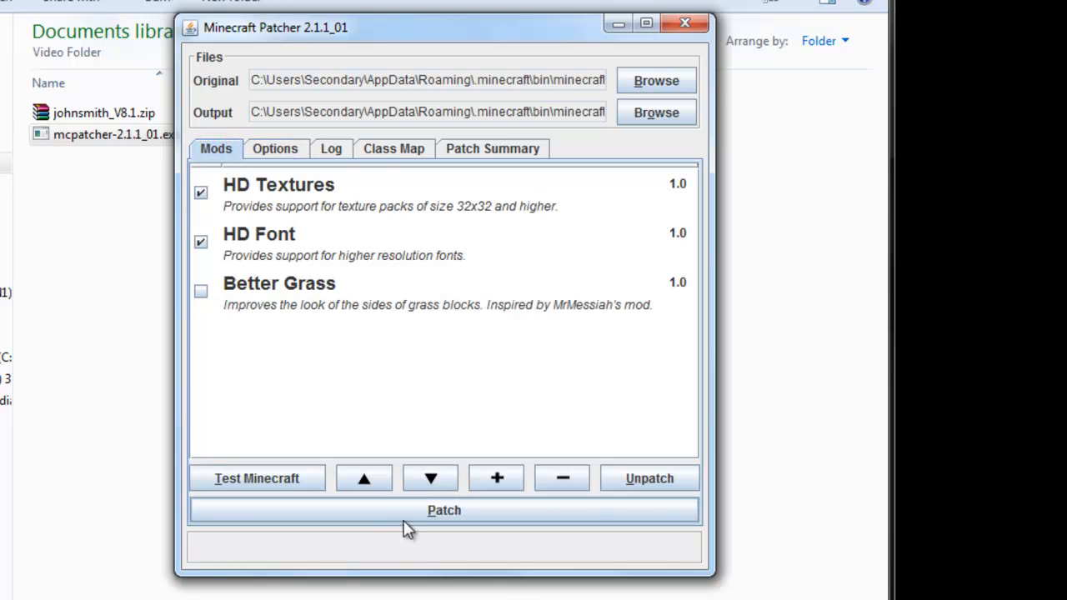
click(445, 510)
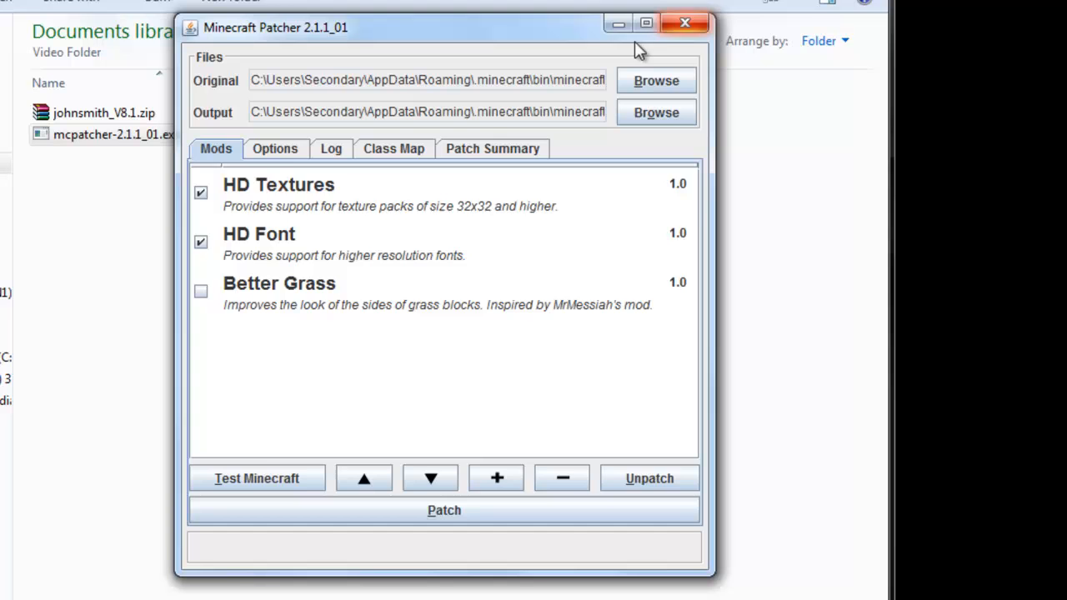
click(491, 148)
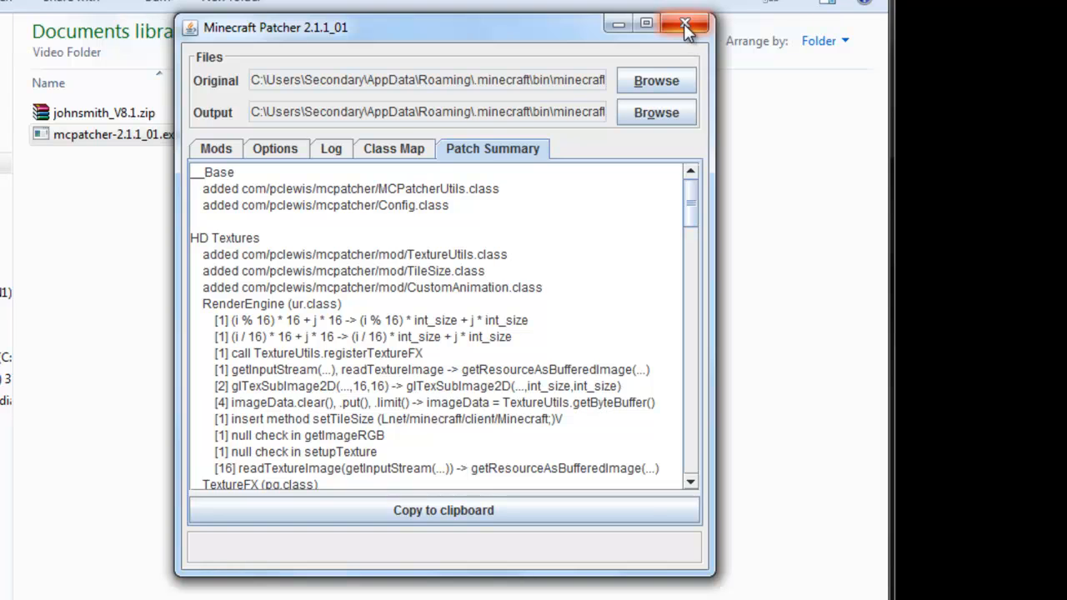
click(681, 23)
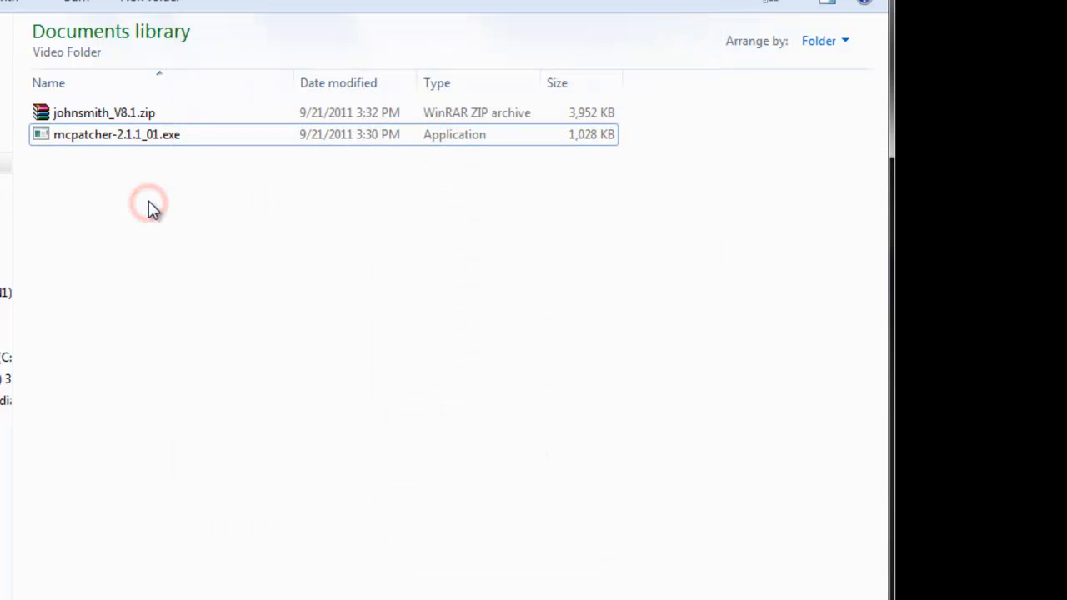
mouse_move(108, 117)
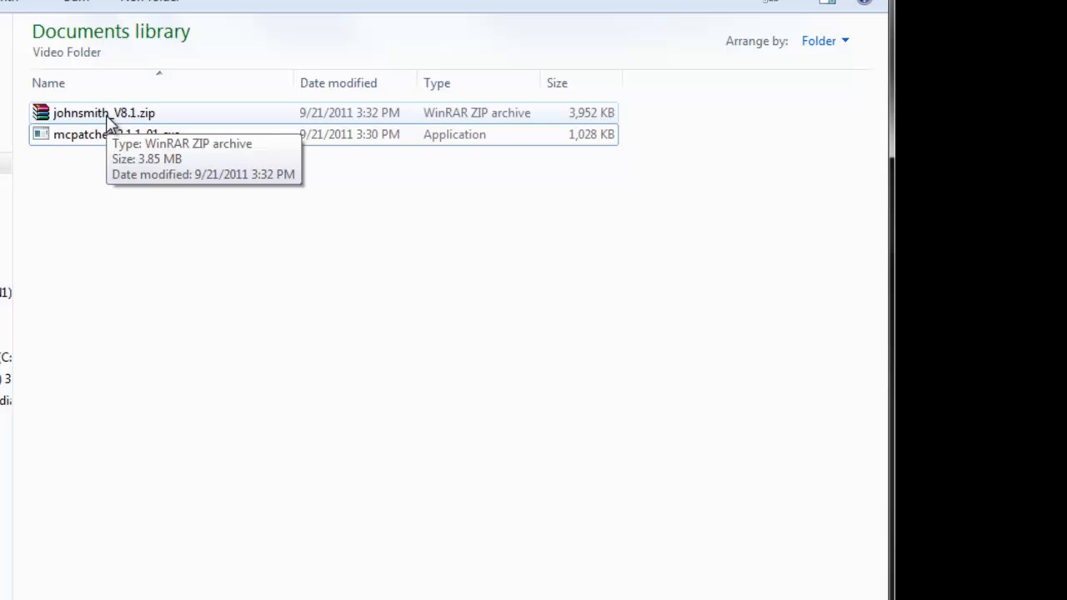
Select the johnsmith_V8.1.zip texture pack in the Video Folder.
click(93, 111)
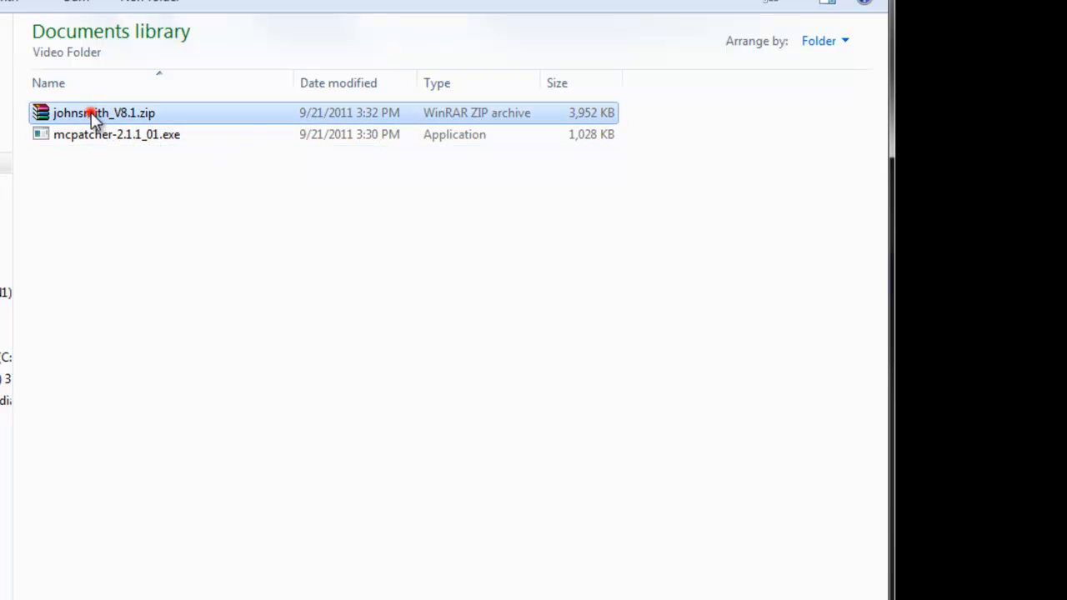
mouse_move(193, 280)
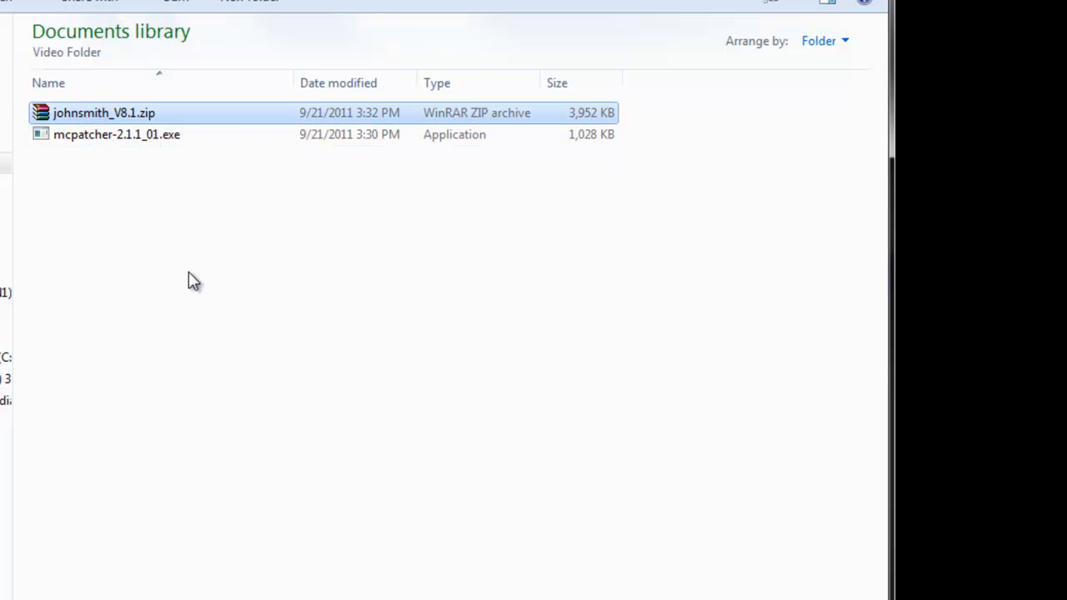
mouse_move(647, 231)
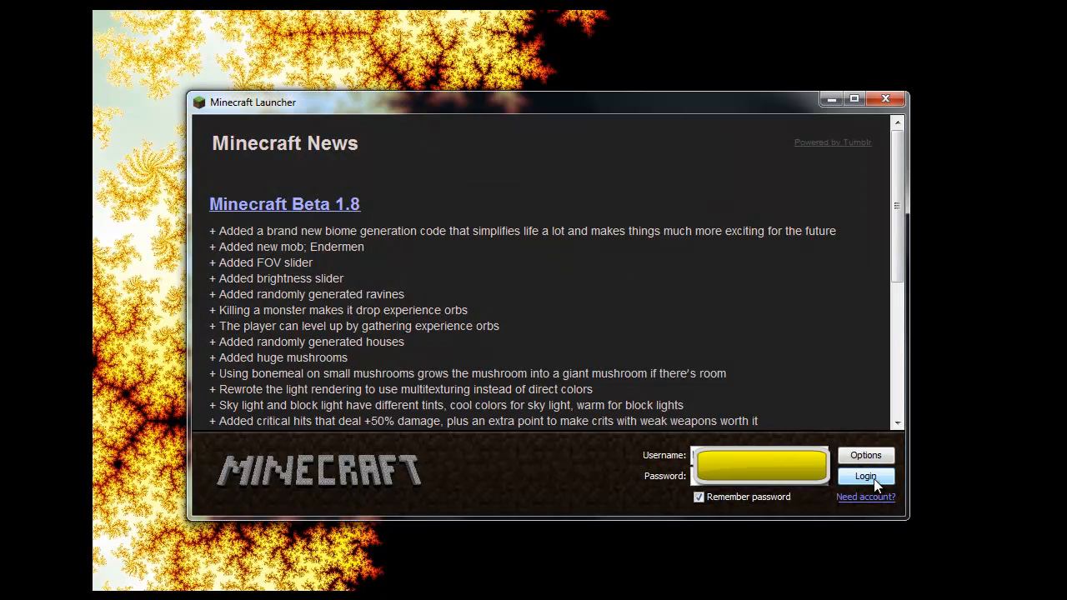
Log in and choose the johnsmith_V8 32x32 HD pack as the active texture pack.
click(866, 476)
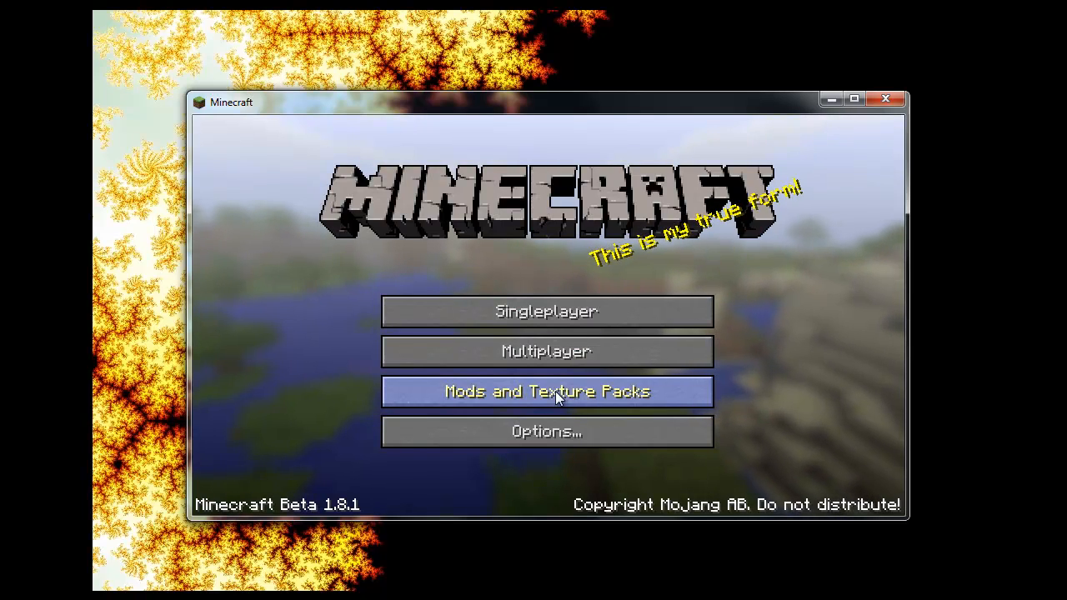
click(547, 391)
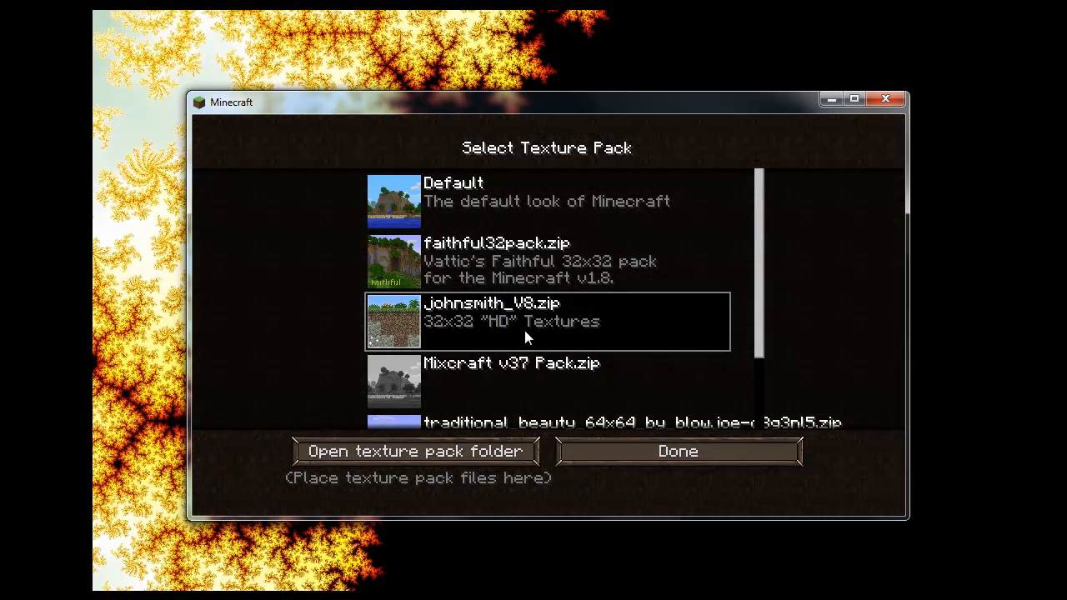
mouse_move(502, 358)
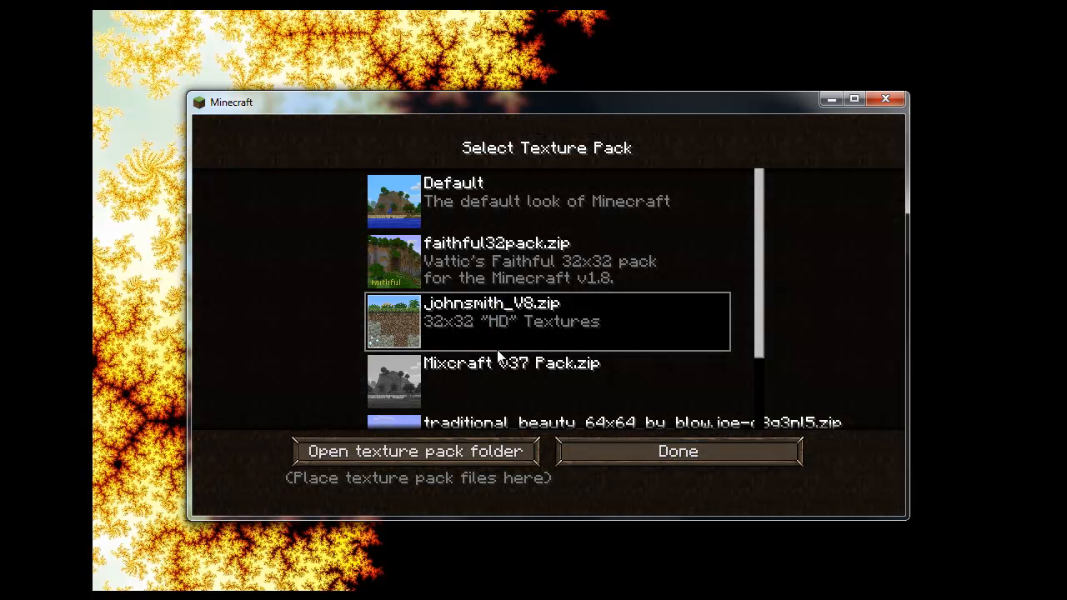
click(677, 451)
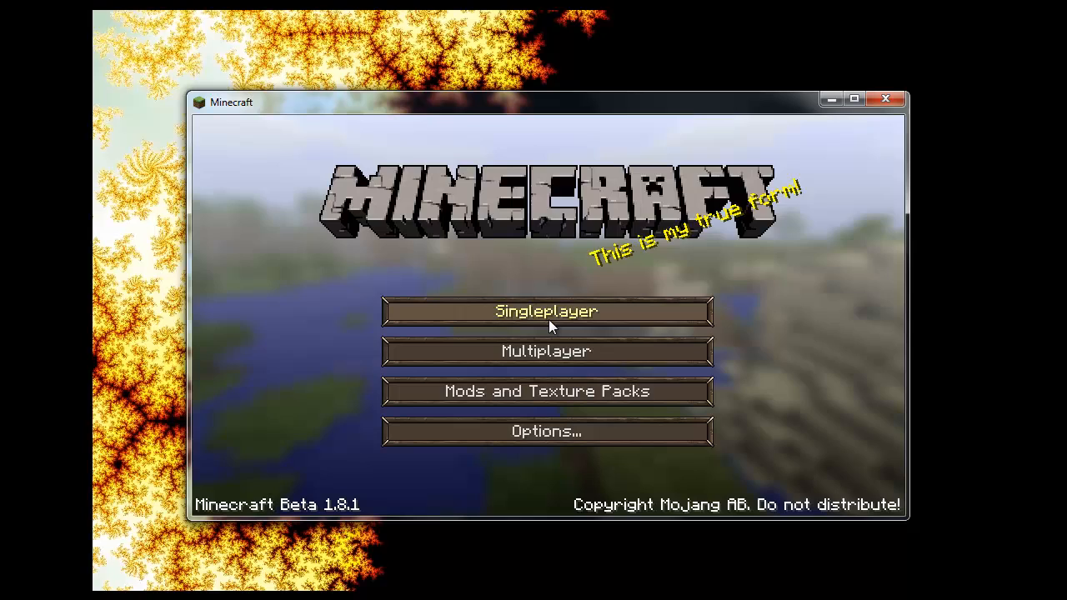
Open the Creative Redstone Test world from the Singleplayer world list.
click(545, 311)
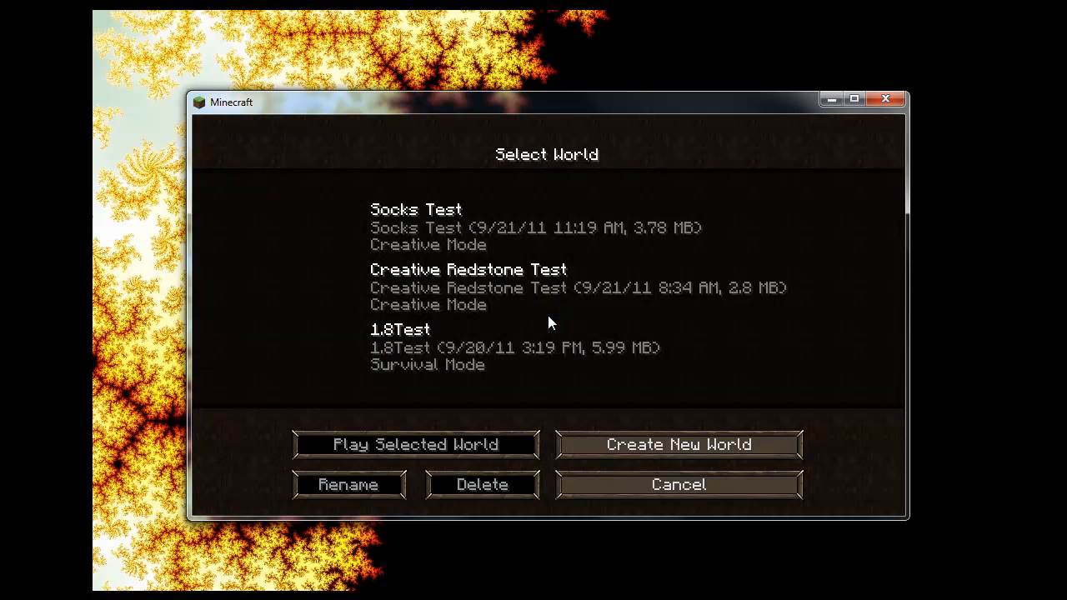
mouse_move(407, 276)
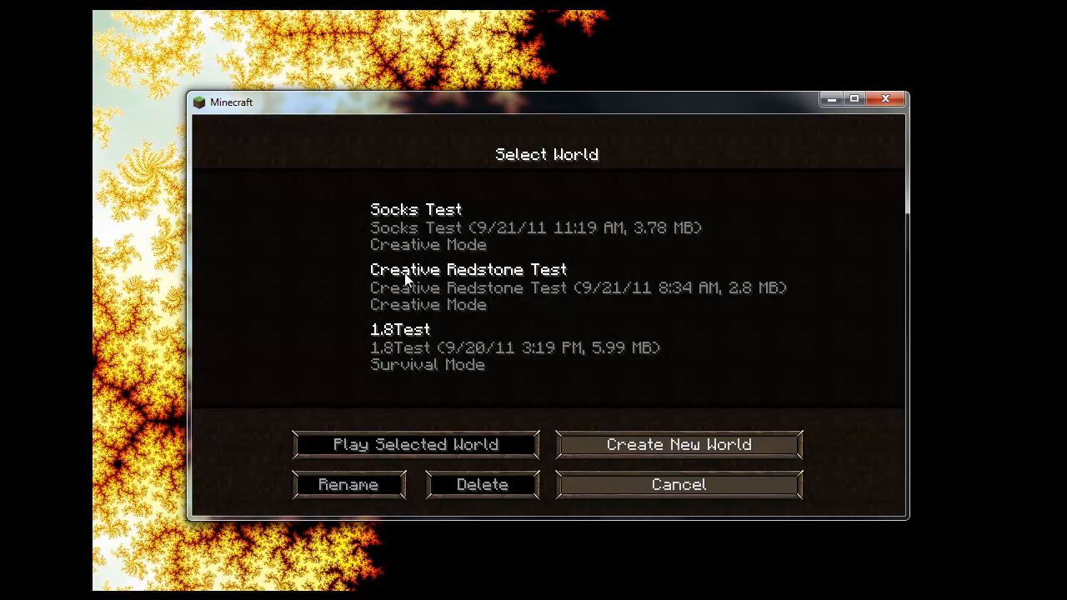
click(416, 443)
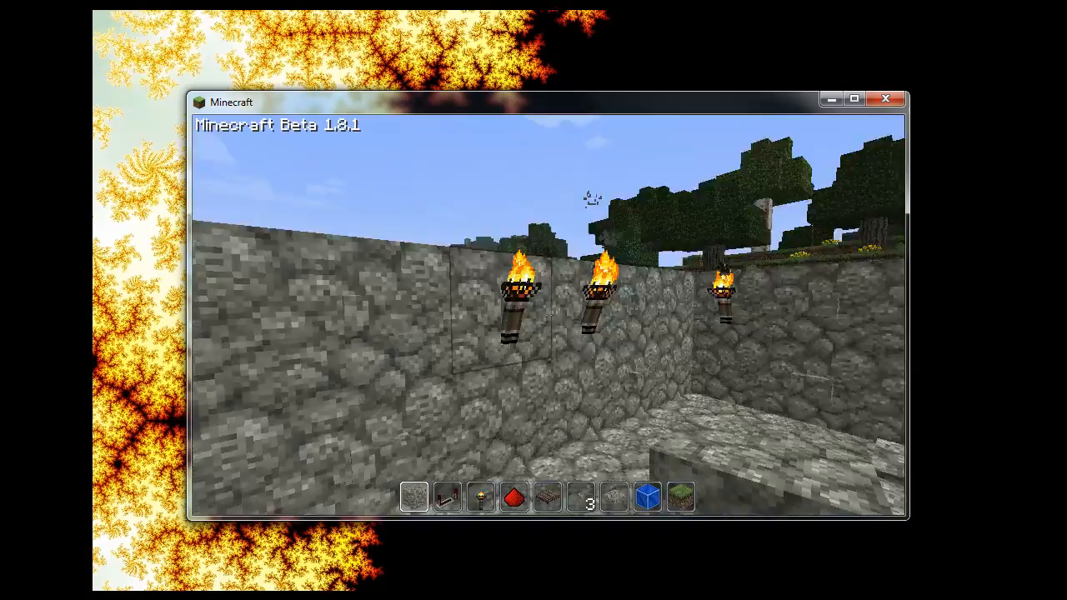